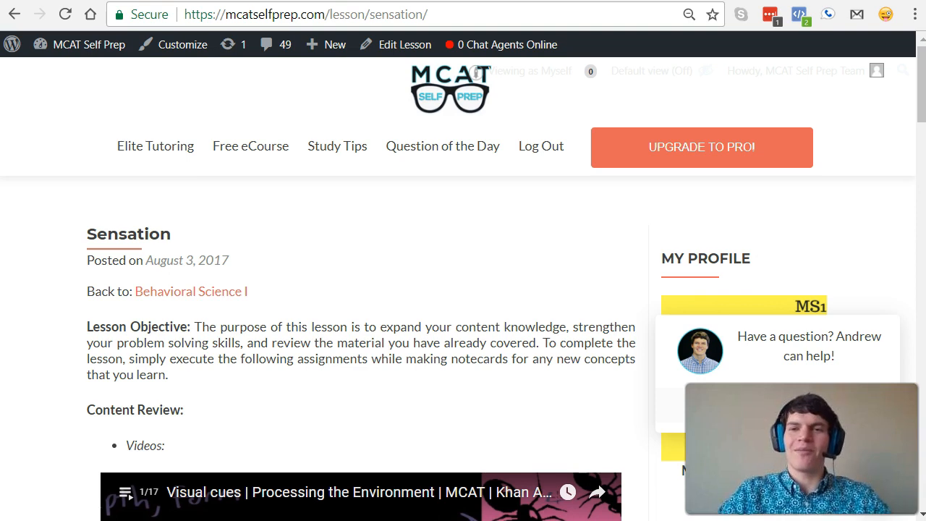
Scroll past the Visual Cues video to the binocular depth cue practice question
{"action": "scroll", "scroll_direction": "down", "scroll_amount": 3}
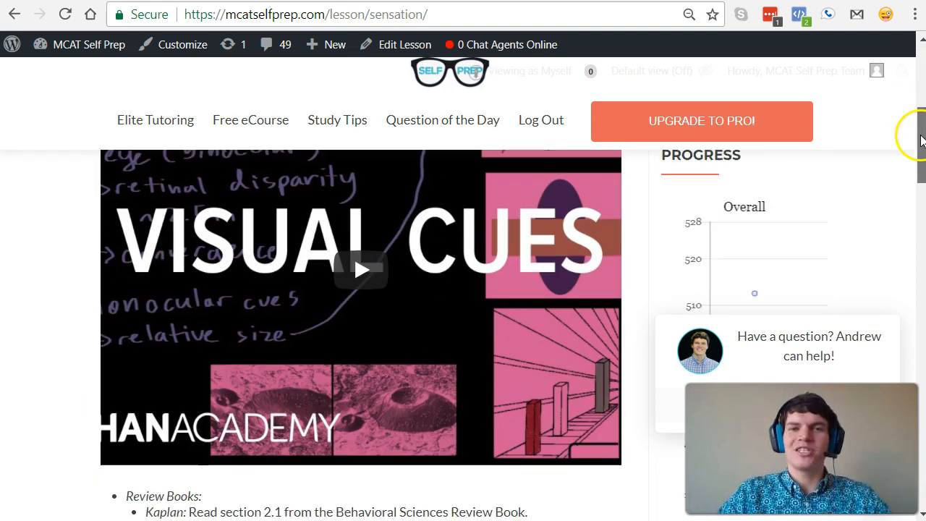
{"action": "scroll", "scroll_direction": "down", "scroll_amount": 3}
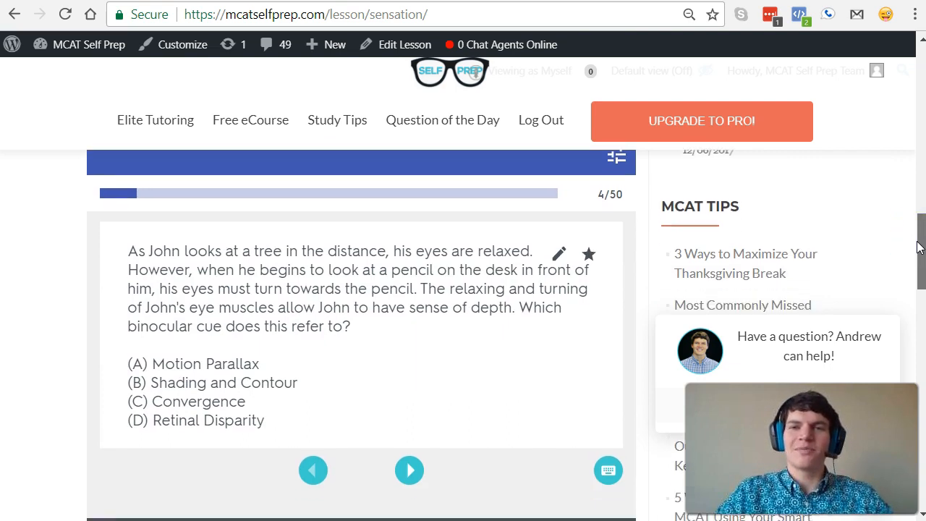
{"action": "scroll", "scroll_direction": "down", "scroll_amount": 3}
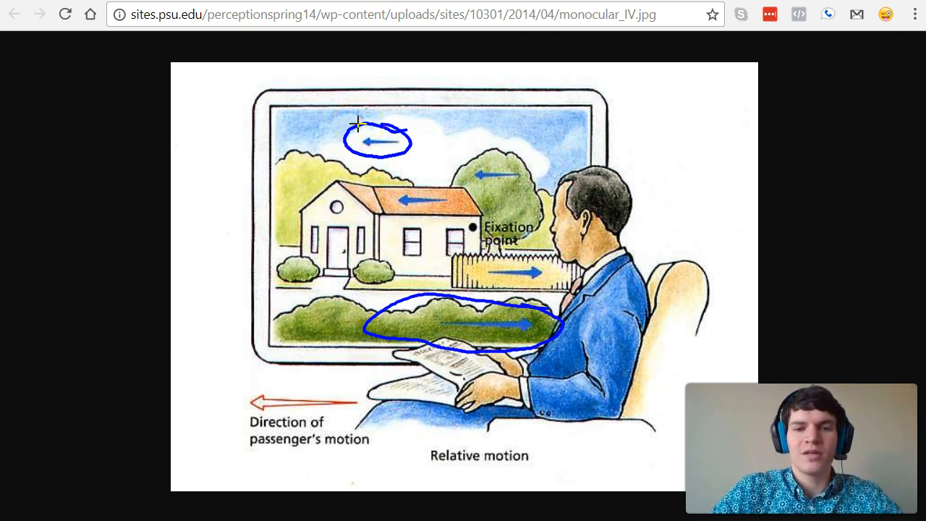
{"action": "mouse_move", "coordinate": [545, 263]}
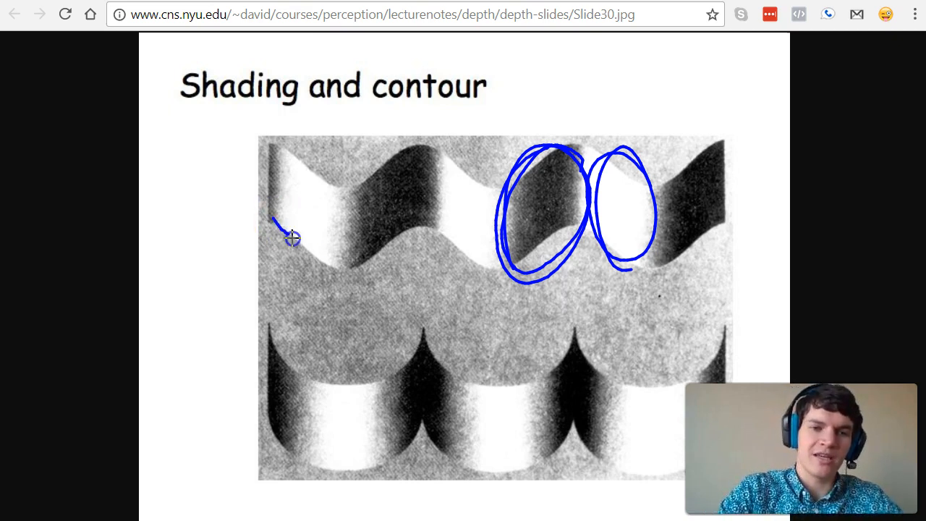
Trace the edge of the first wave on the Shading and contour slide
{"action": "left_click_drag", "start_coordinate": [279, 224], "coordinate": [694, 238]}
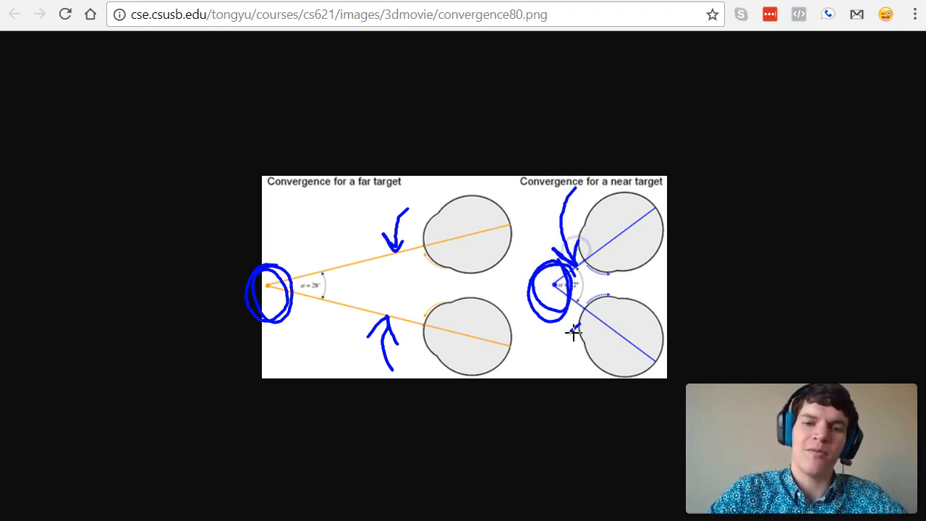
Draw an arrow on the convergence diagram showing the lower eye turning inward
{"action": "left_click_drag", "start_coordinate": [571, 319], "coordinate": [579, 387]}
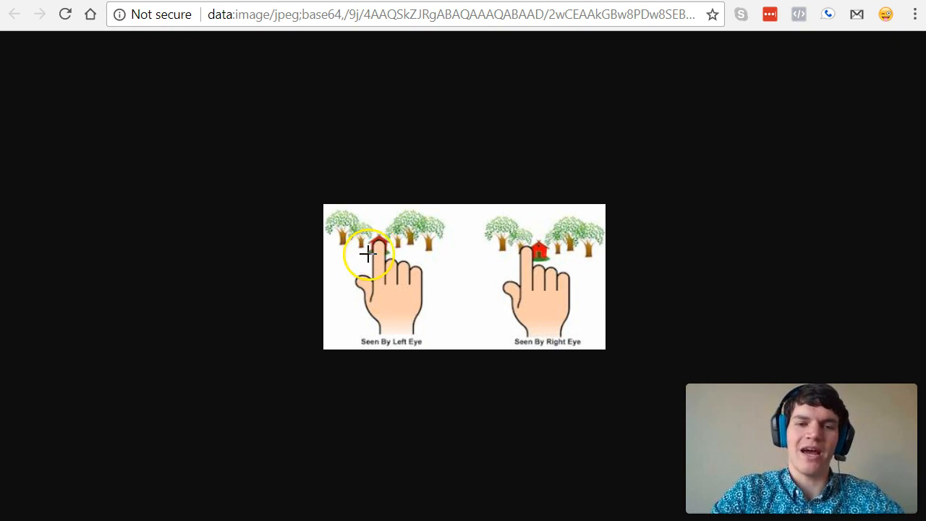
{"action": "mouse_move", "coordinate": [416, 235]}
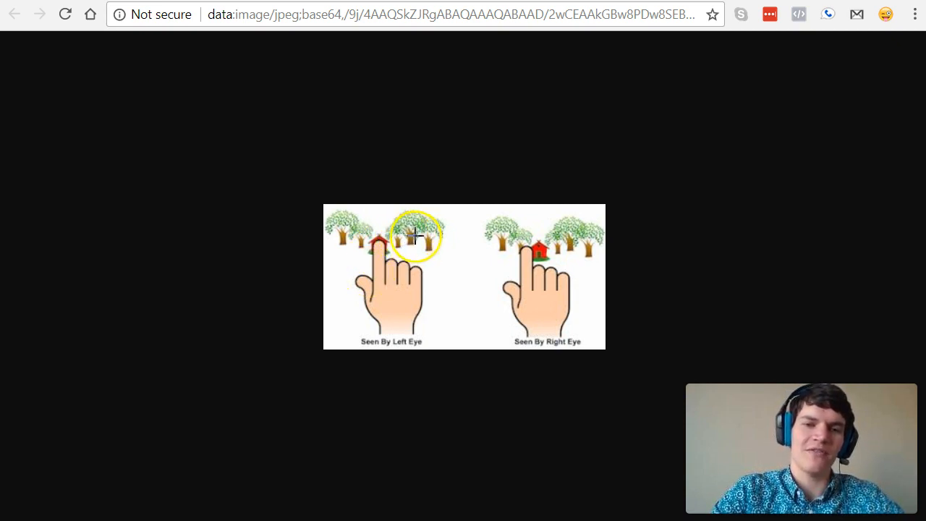